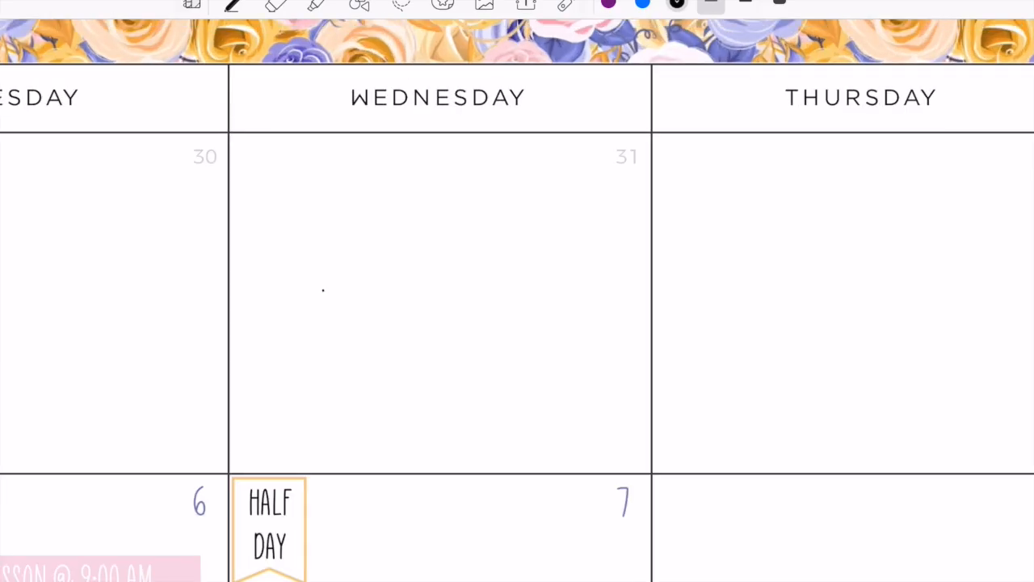
Insert the circled date numbers 5–11 sticker onto the weekly spread.
click(275, 6)
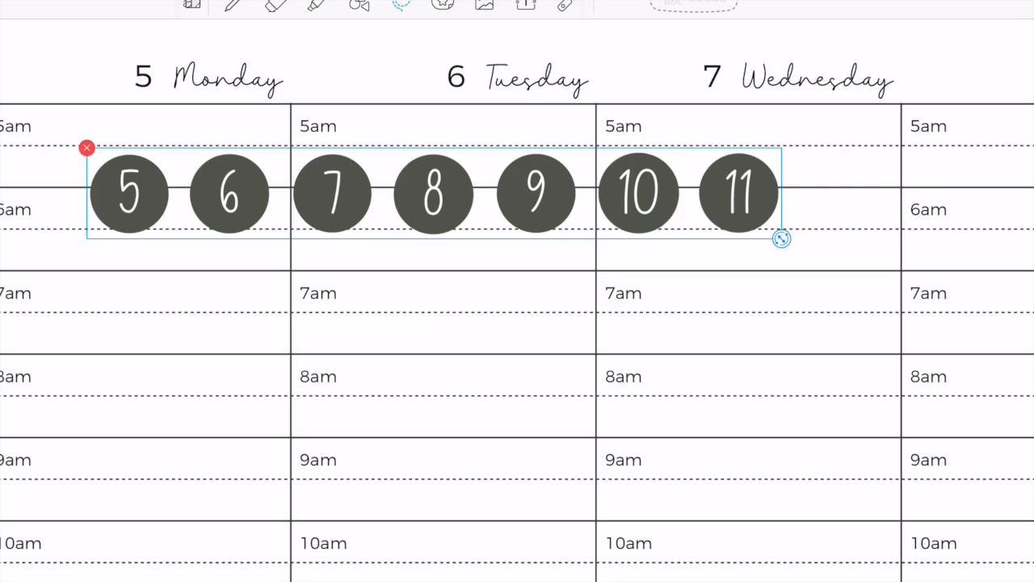
Move the date circles beside the day headers and dismiss the screenshot preview.
drag(433, 192, 314, 72)
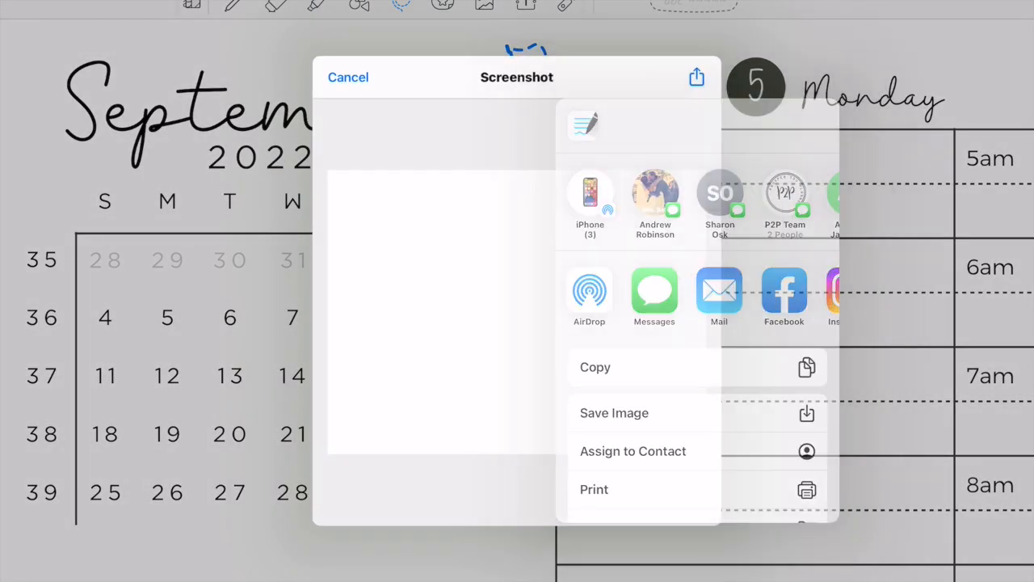
click(348, 77)
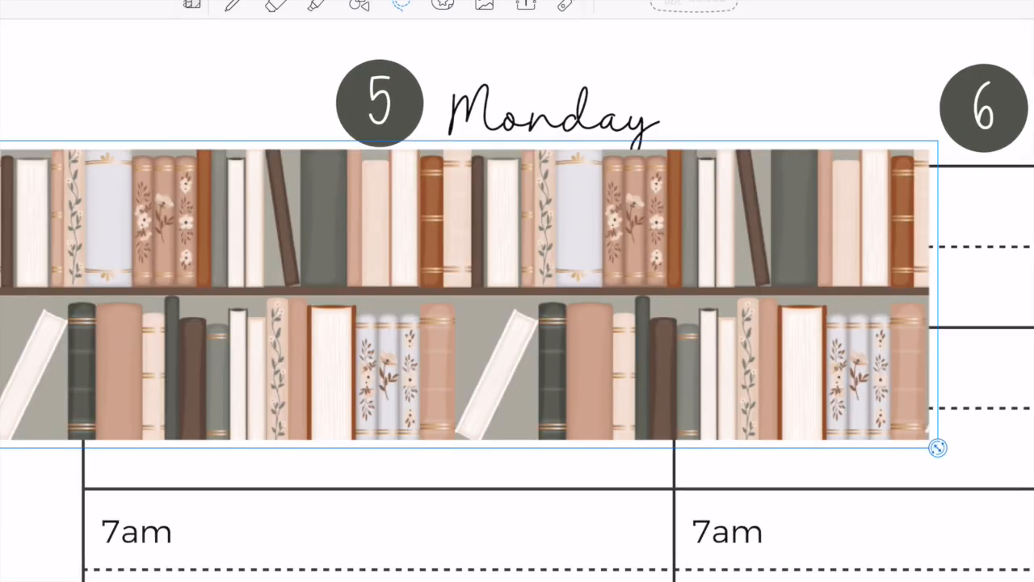
Position the bookshelf washi under the Monday header and confirm its crop.
drag(938, 448, 681, 359)
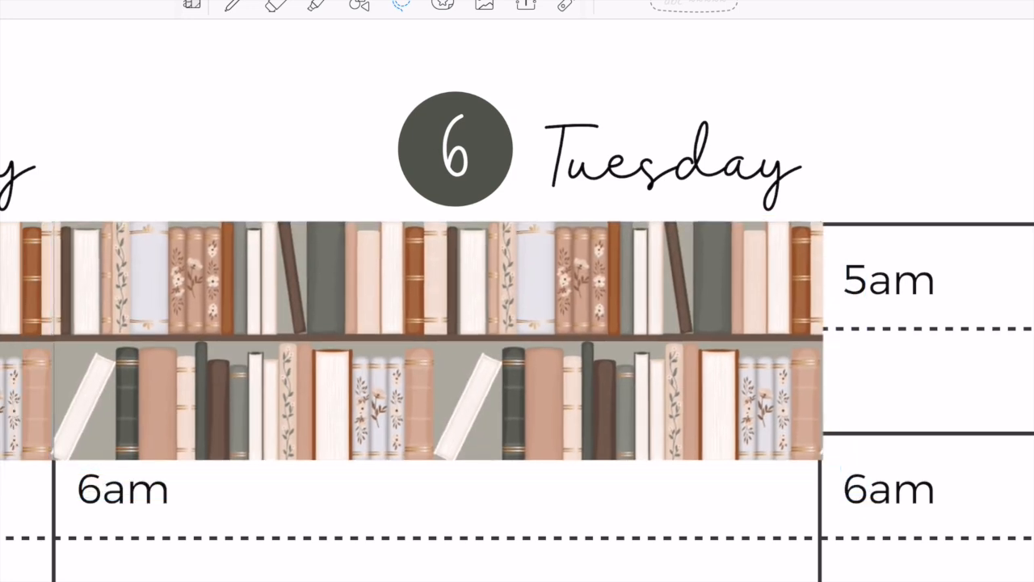
scroll(down, 3)
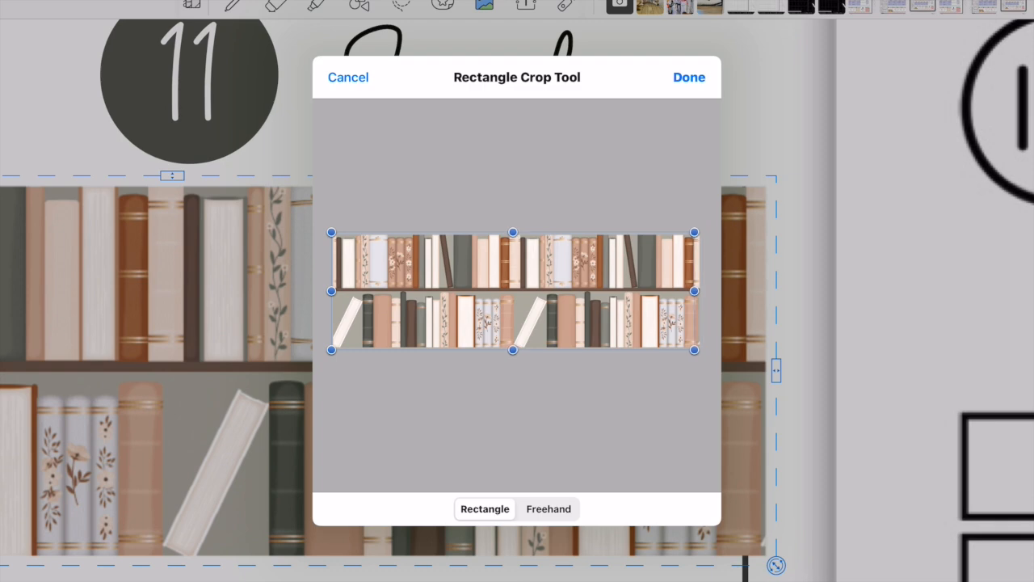
click(689, 77)
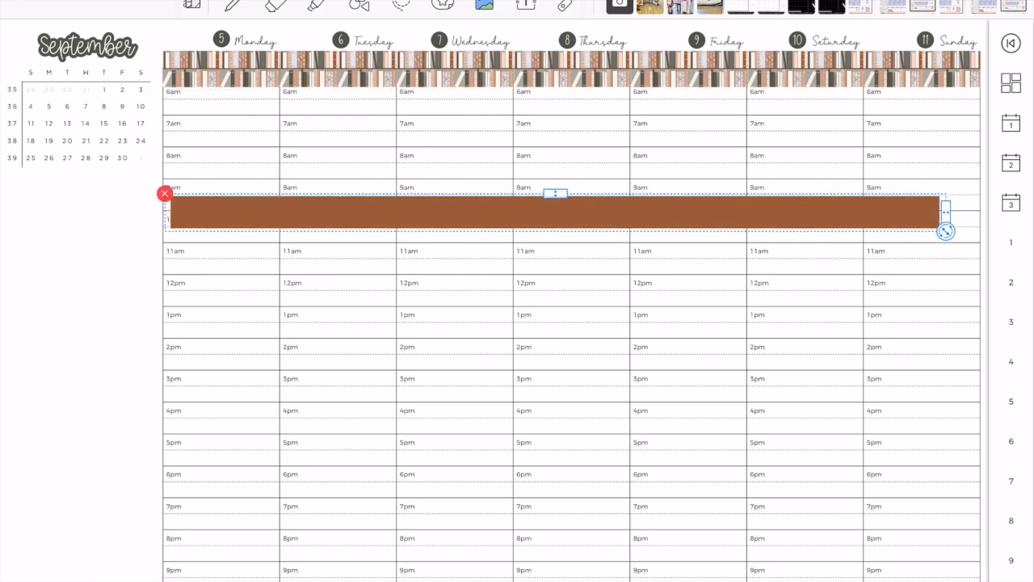
Move the brown bar up beneath the bookshelf washi, then browse for widget panels.
drag(556, 210, 572, 129)
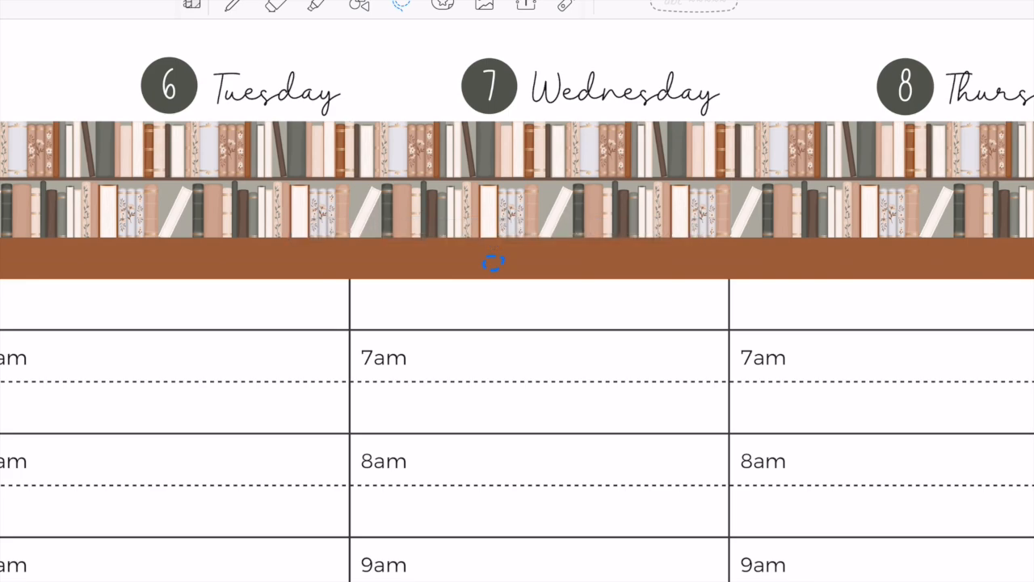
scroll(down, 3)
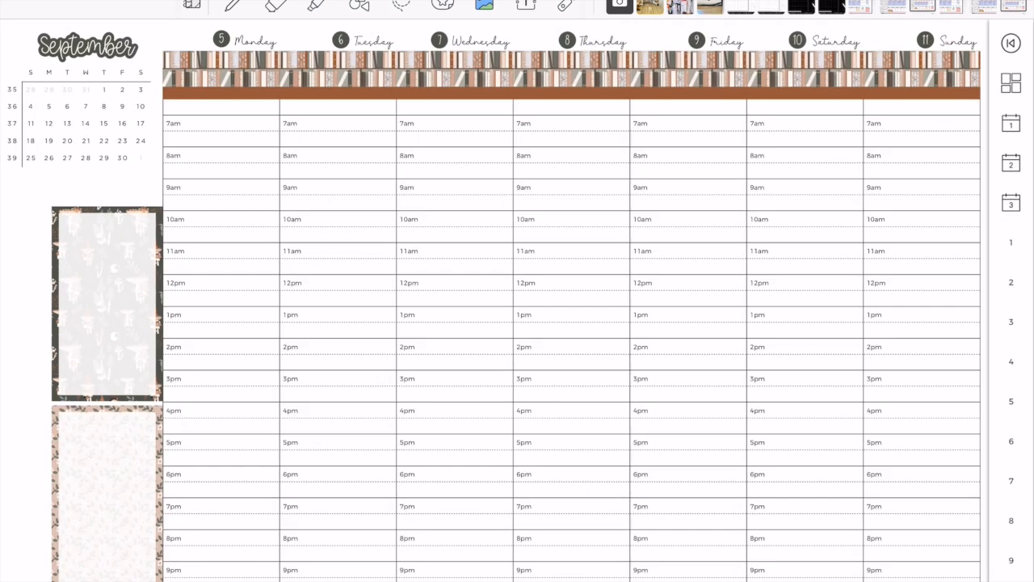
Add the weather forecast widget to the left margin.
click(106, 303)
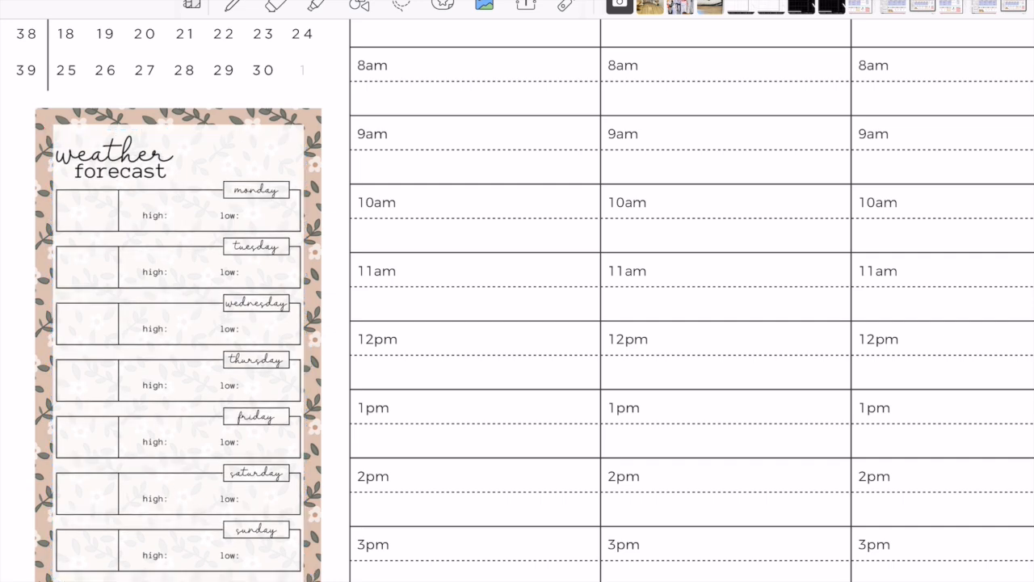
scroll(down, 3)
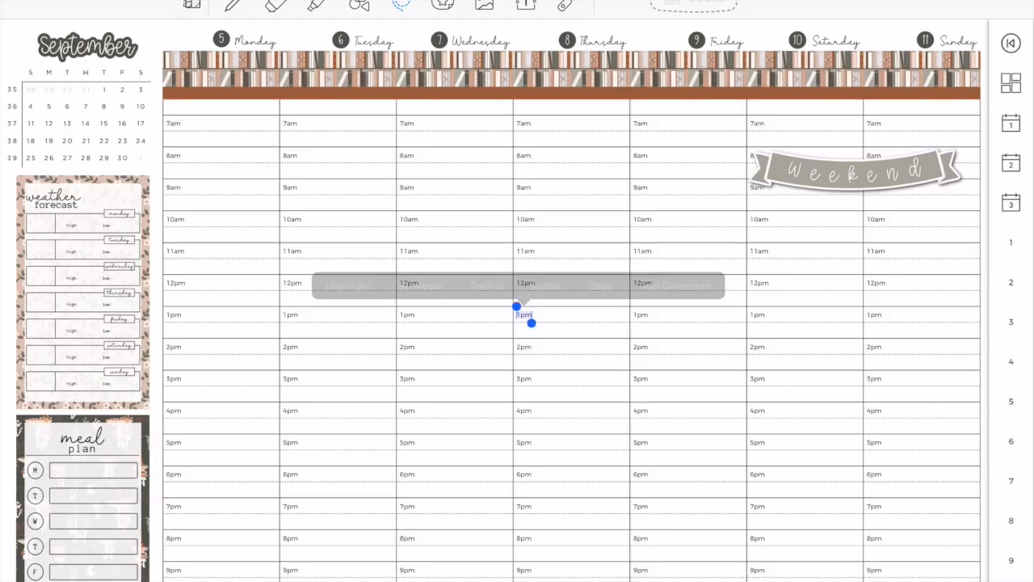
Drag an icon label sticker into place on the brown bar.
drag(515, 305, 950, 408)
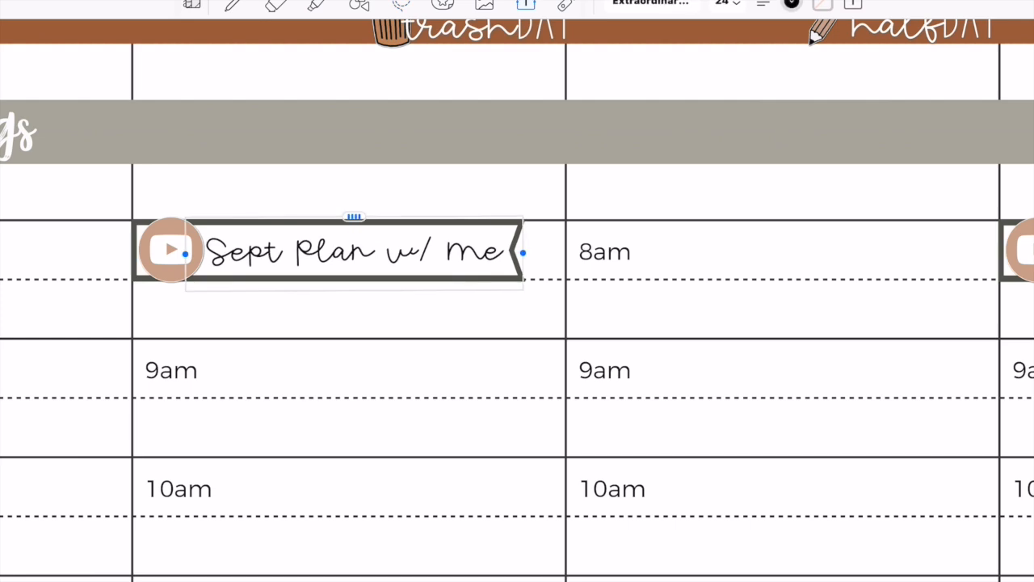
Enter 'Behind the Scenes' as the video label text and finish editing.
text(Beh)
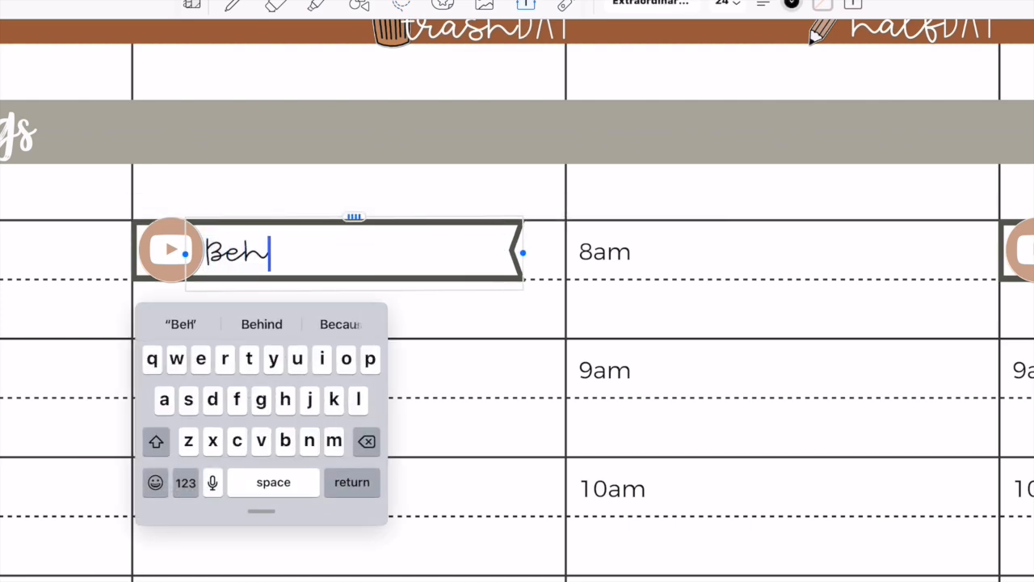
click(262, 324)
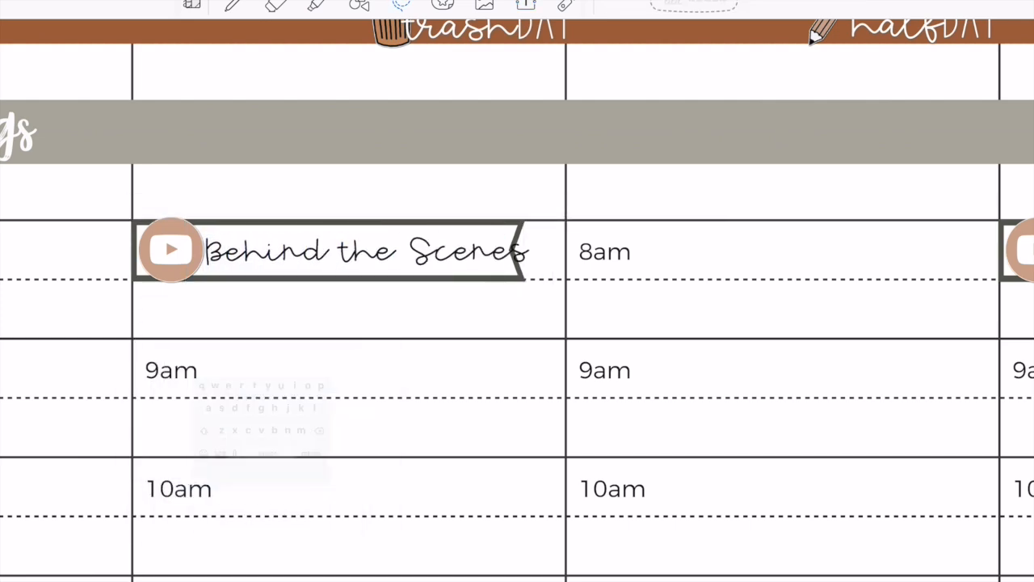
click(364, 251)
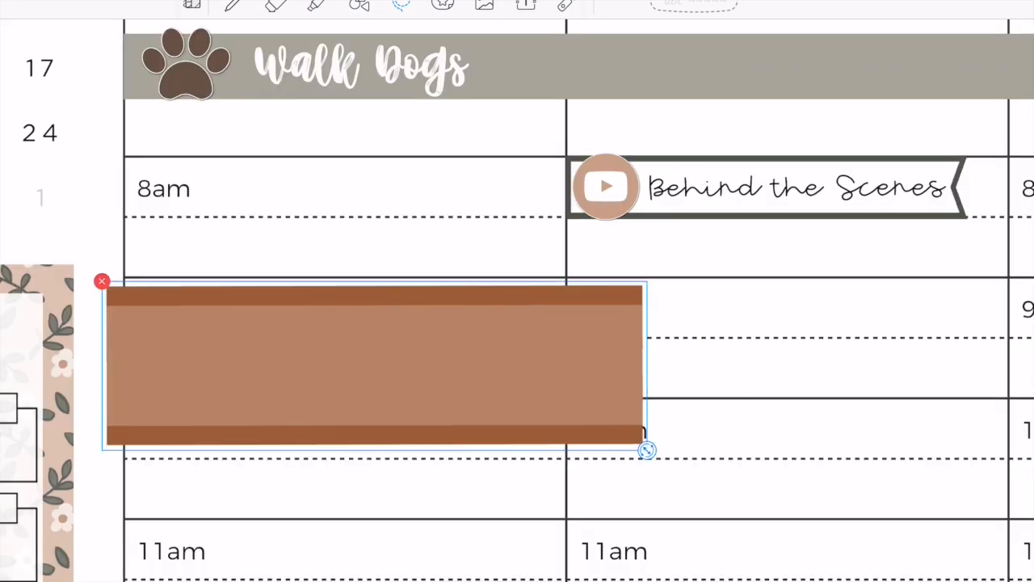
Resize and align the brown strip to fill Monday's 9am row.
drag(646, 450, 564, 407)
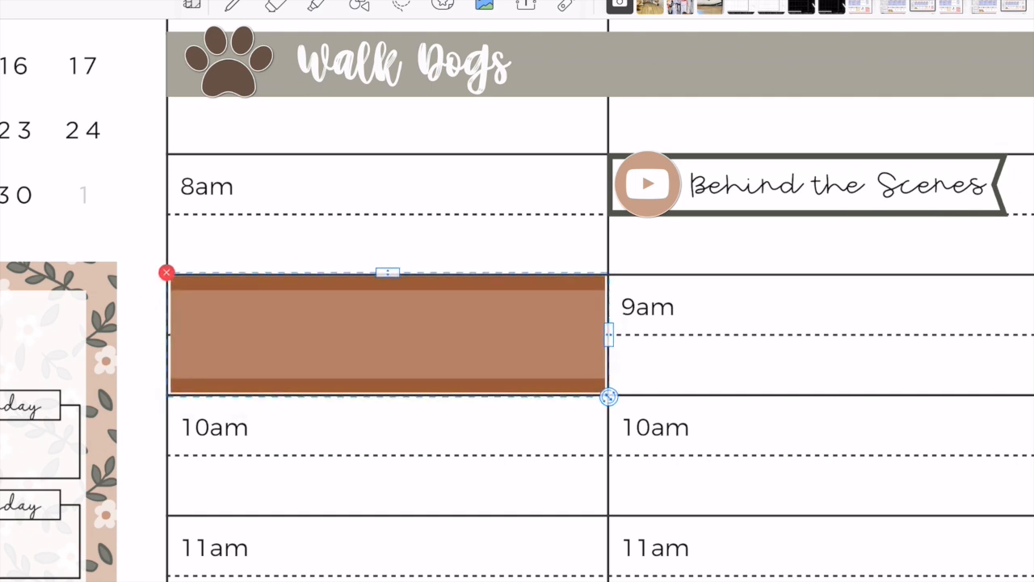
drag(388, 331, 388, 338)
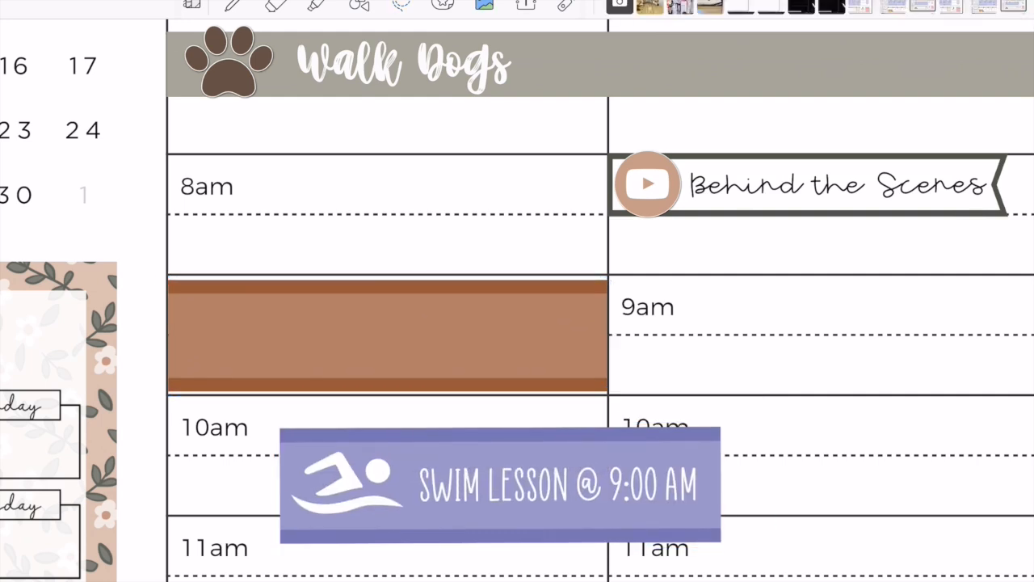
Put Swim Lesson on the brown strip and fit grey strips into 9am and 3pm slots.
drag(499, 485, 388, 335)
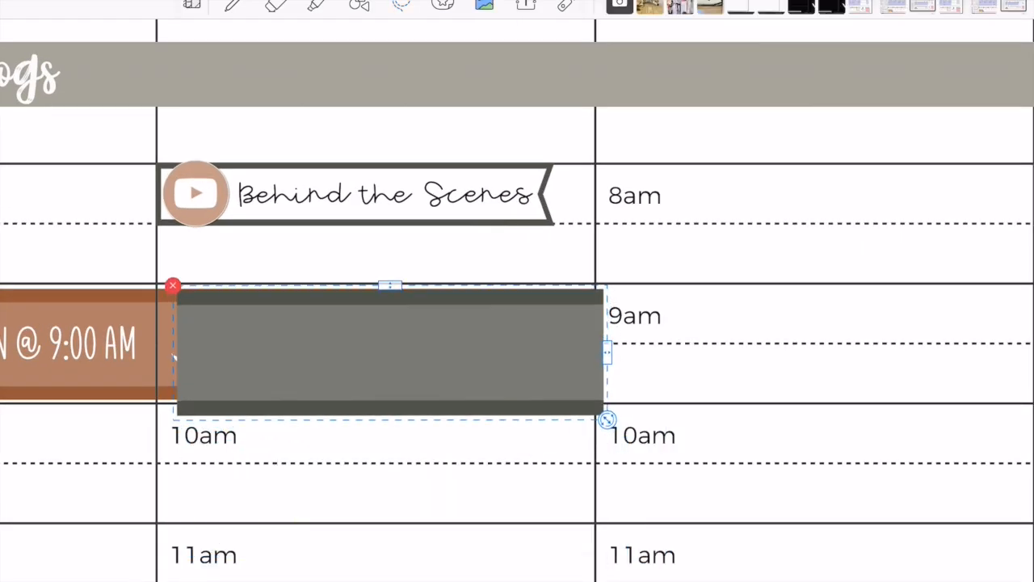
drag(606, 418, 584, 404)
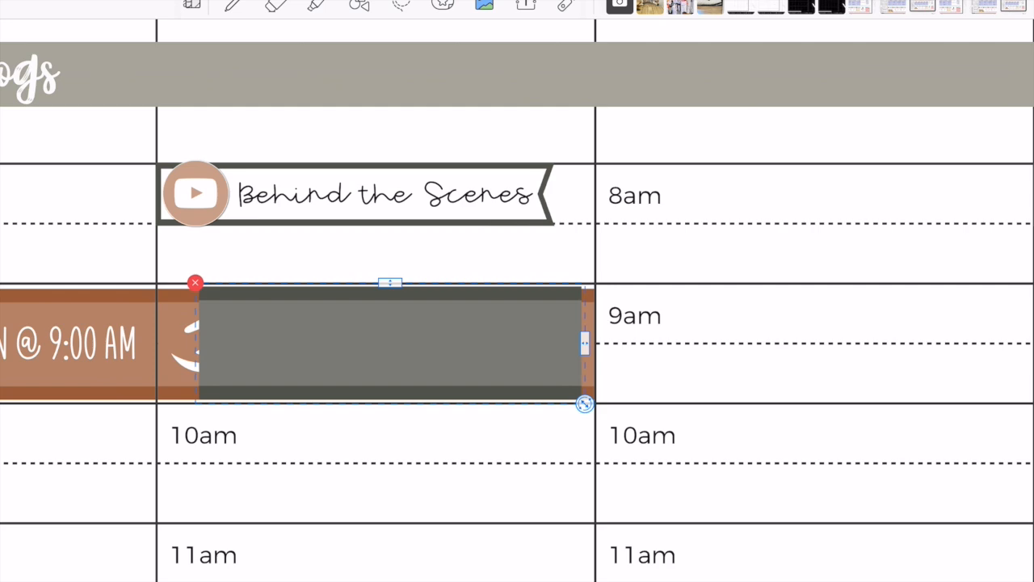
drag(390, 344, 370, 463)
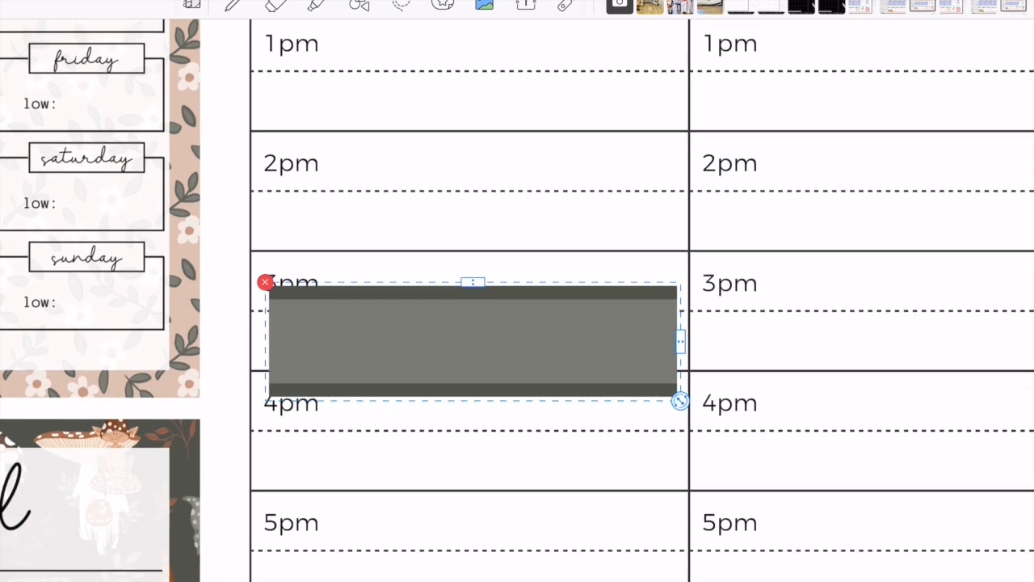
drag(473, 339, 473, 424)
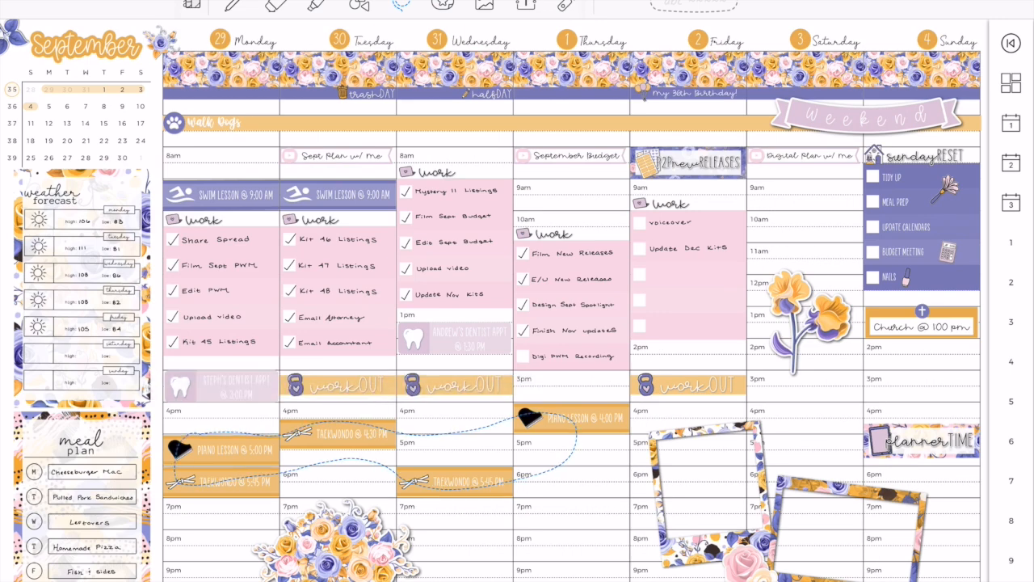
Place the Piano Lesson label onto the afternoon grey strip.
click(1011, 42)
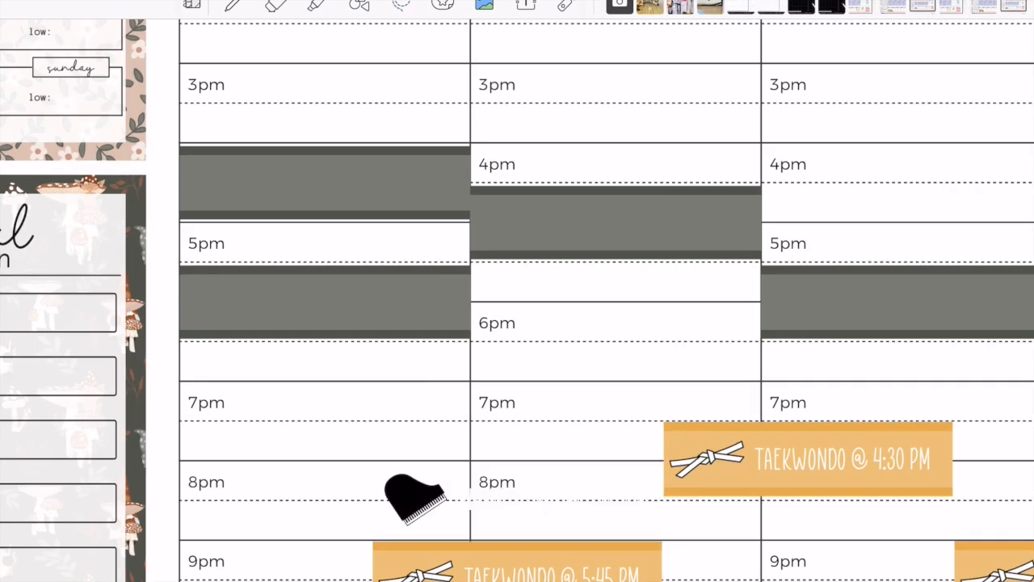
drag(416, 497, 324, 179)
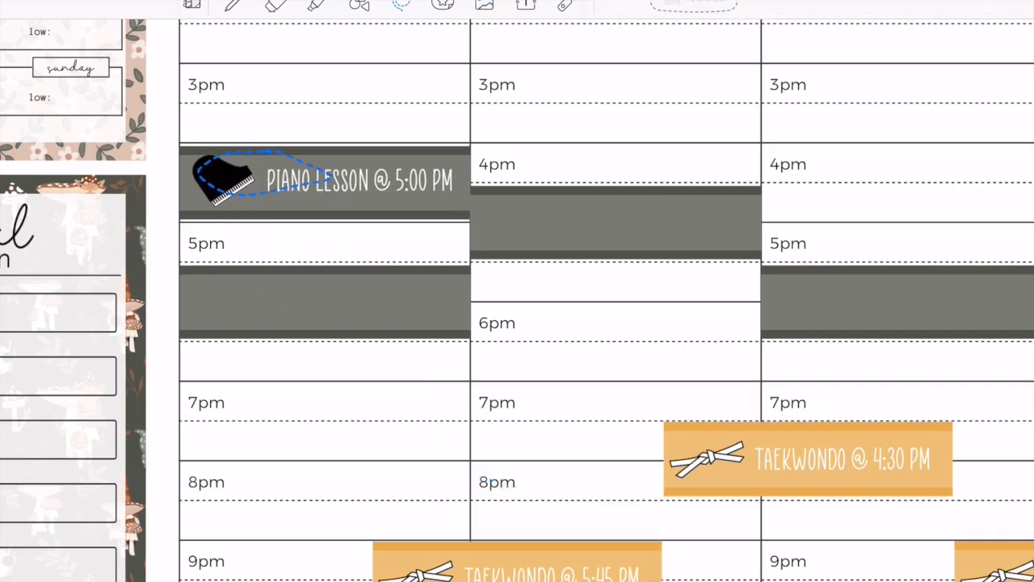
click(359, 181)
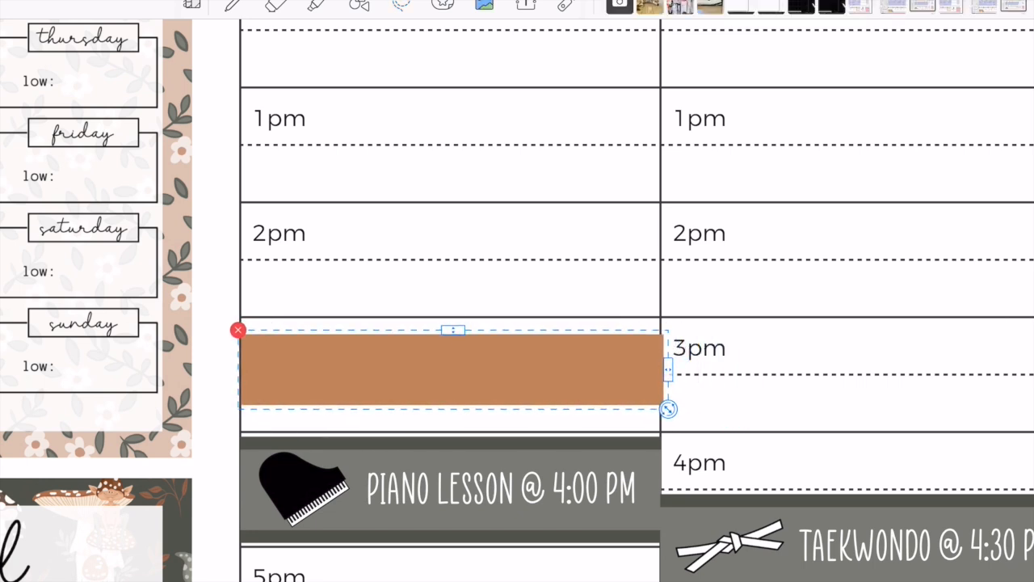
Fit the dumbbell Workout label onto the brown 3pm strip and select the checklist sticker for cropping.
drag(452, 370, 453, 361)
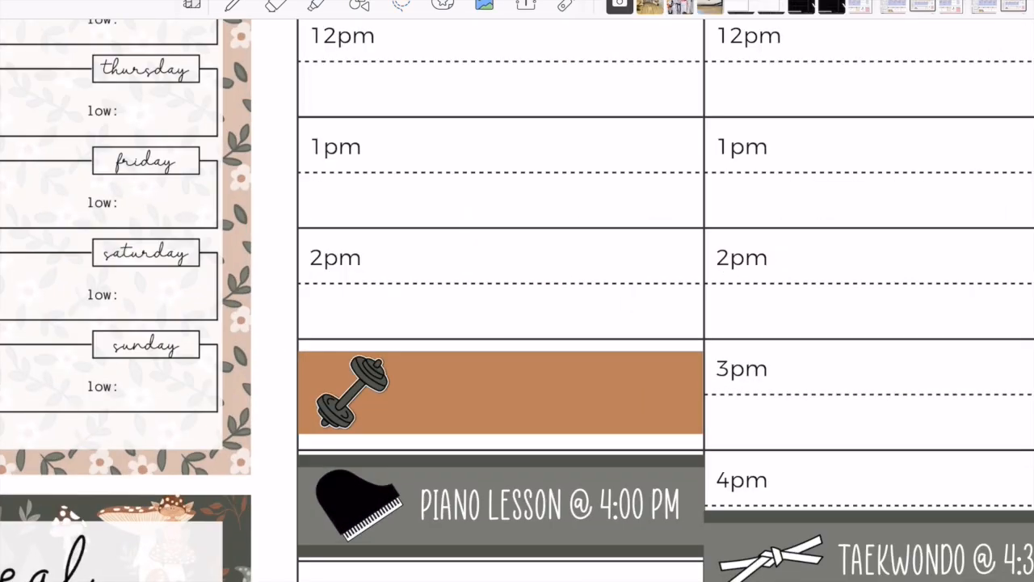
click(501, 390)
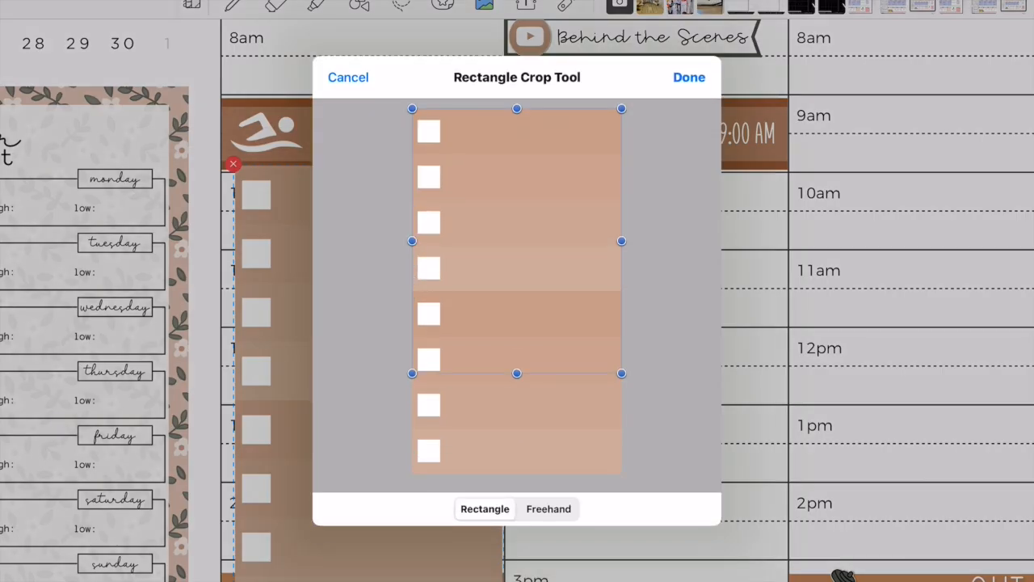
Confirm the checklist crop to fewer boxes and pick a weekday work block.
click(689, 77)
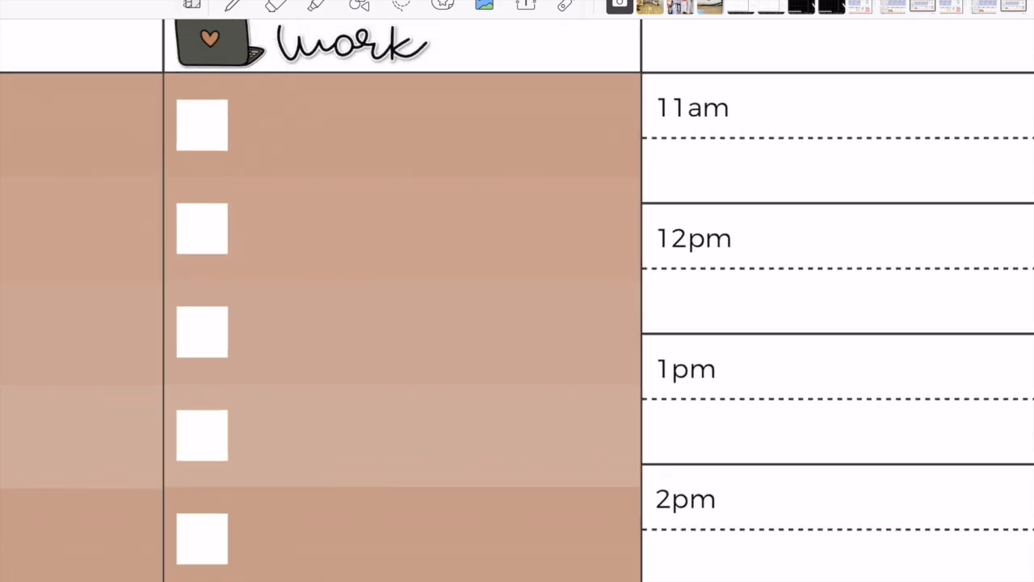
click(352, 45)
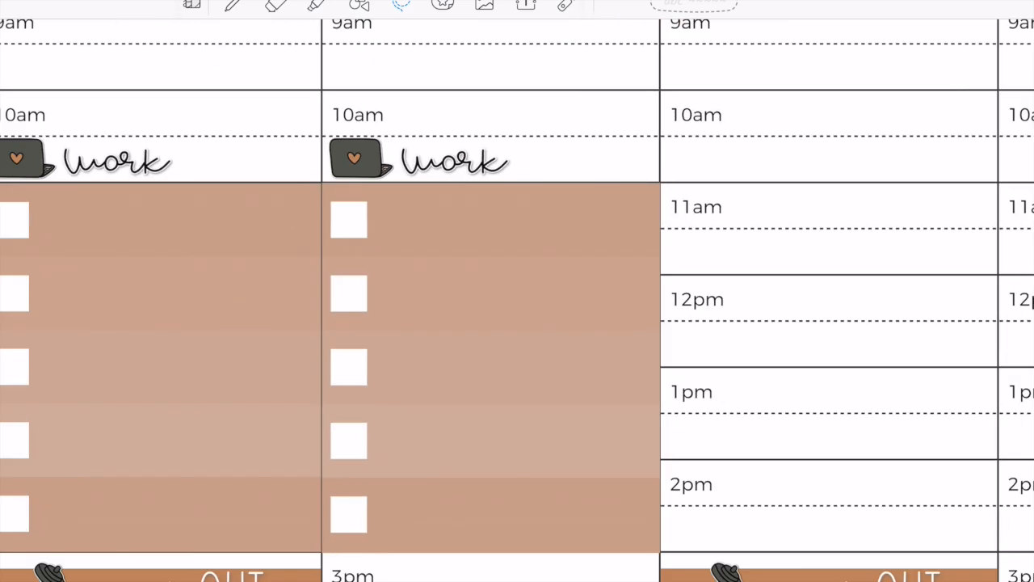
click(485, 364)
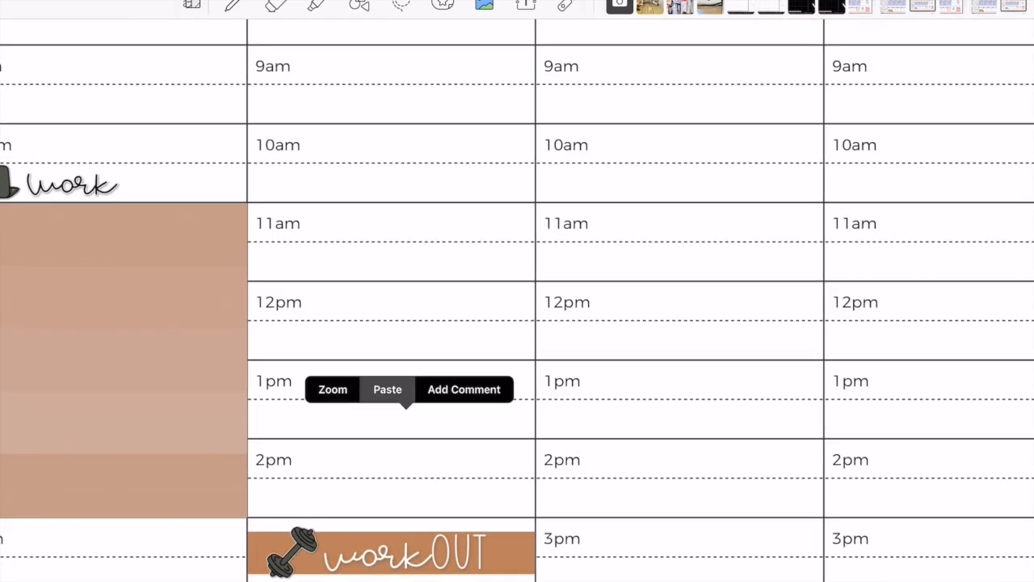
Paste the cropped checkbox list into the work block and add the gingham circle sticker.
click(387, 389)
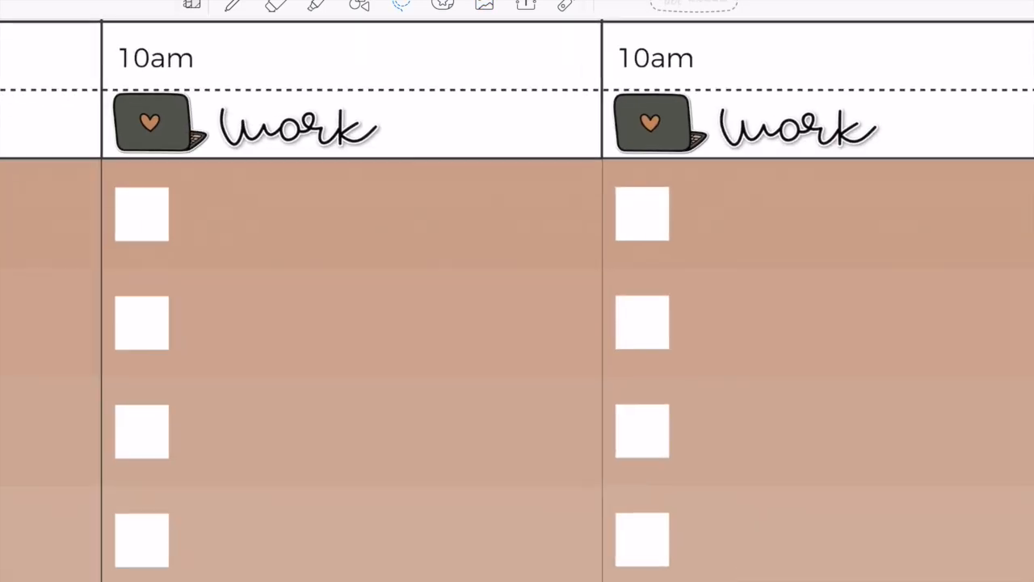
click(299, 125)
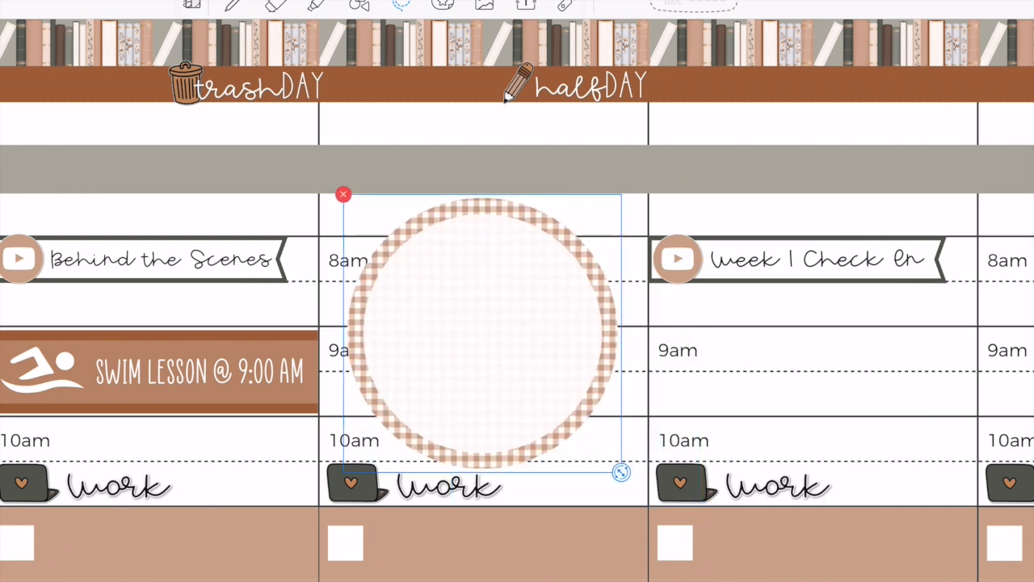
Move and resize the gingham circle under Wednesday's header, labelling it 'Two Year'.
drag(622, 472, 613, 463)
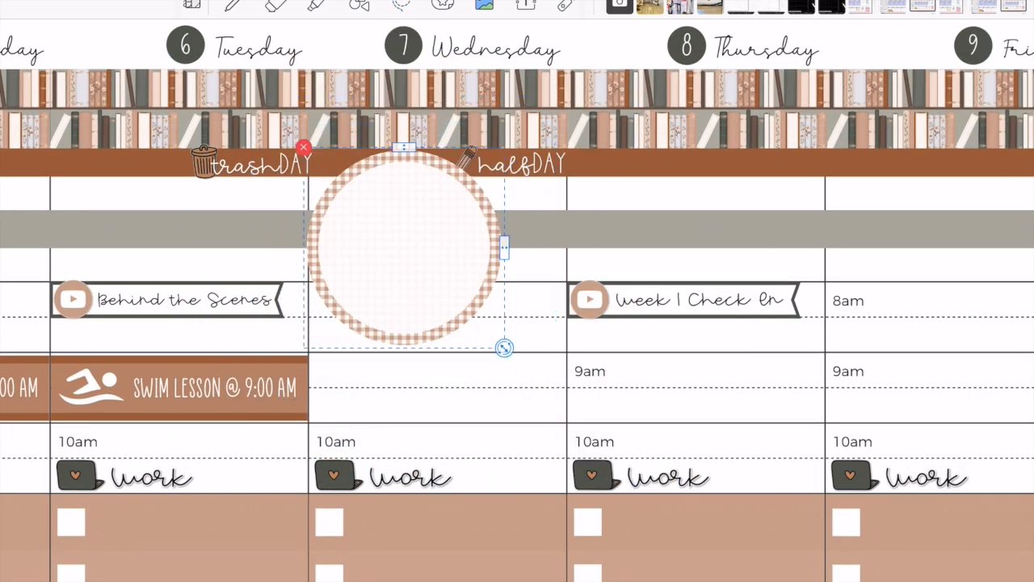
drag(404, 246, 428, 351)
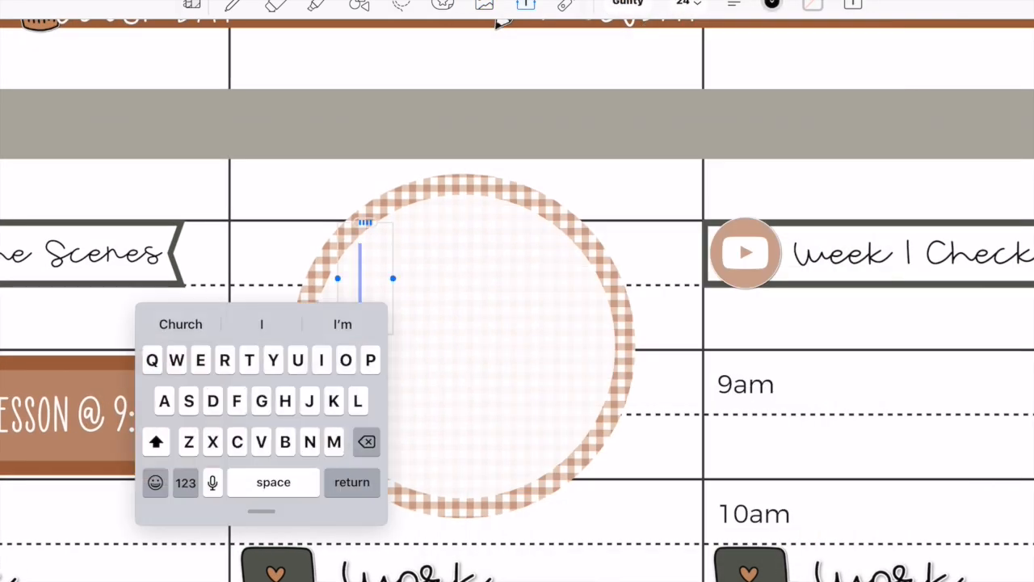
text(Two Year)
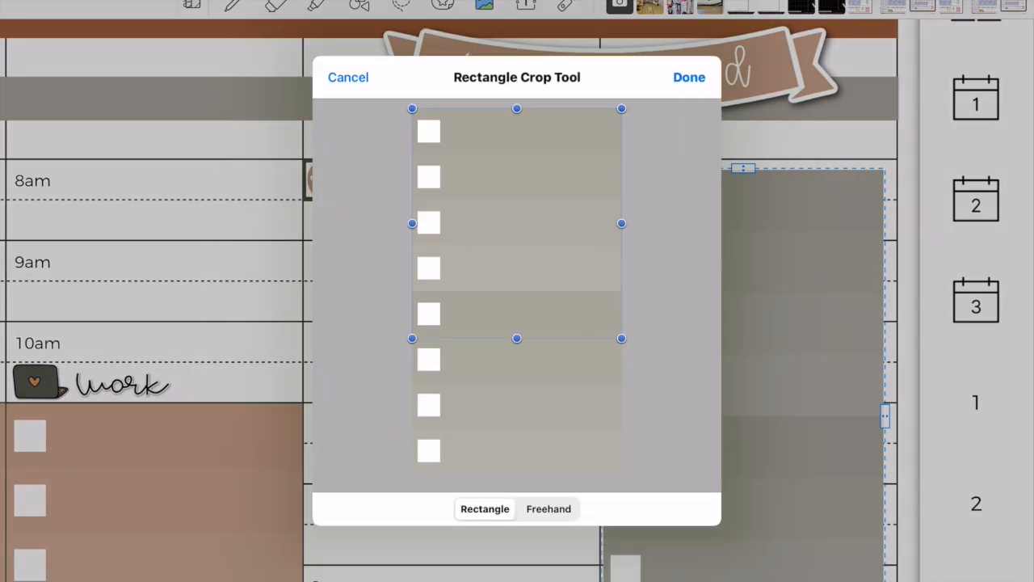
Confirm the gray checkbox list crop with Done.
click(689, 77)
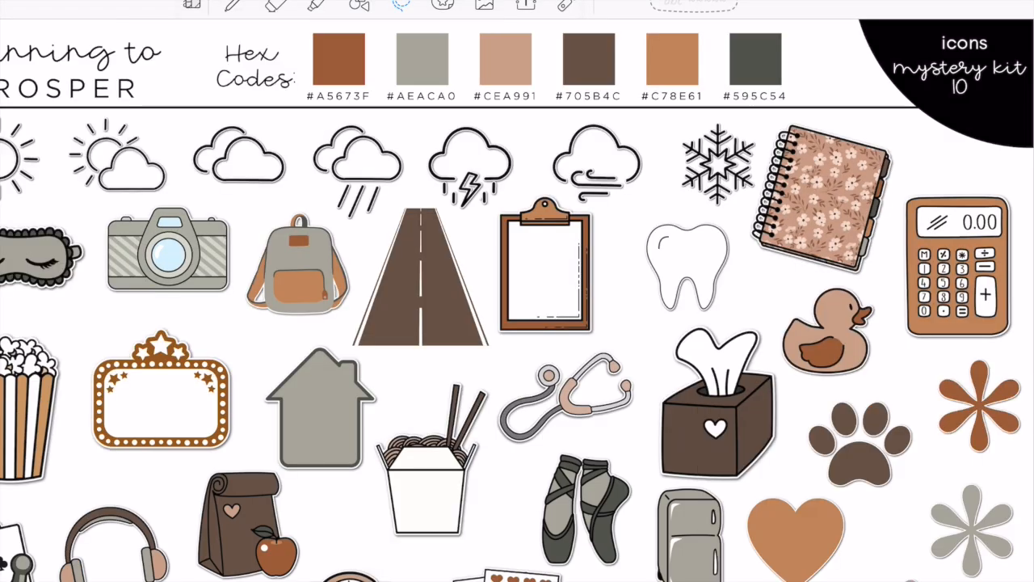
Shrink the house icon and place it beside the sundayRESET label.
scroll(down, 3)
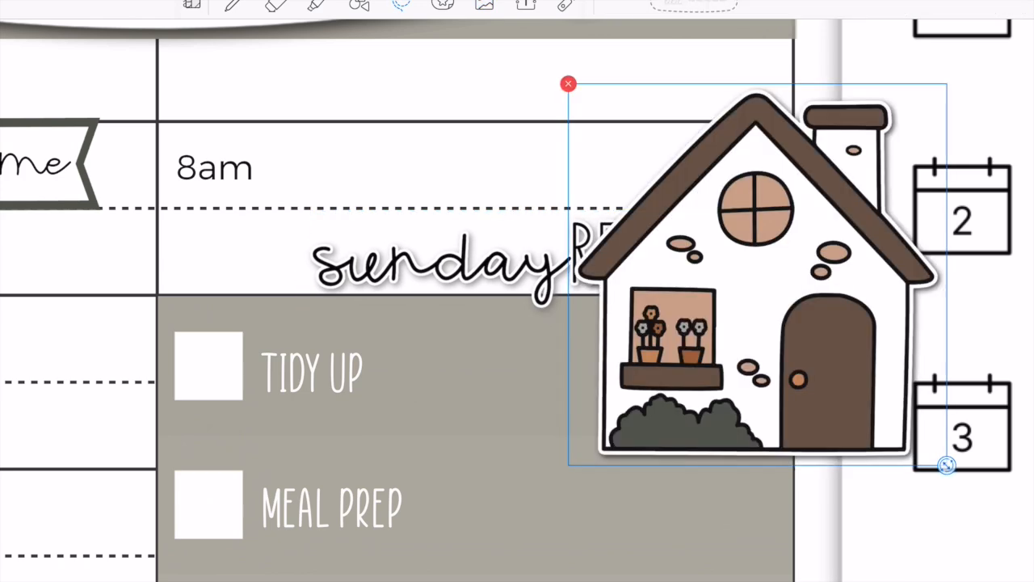
drag(946, 465, 274, 311)
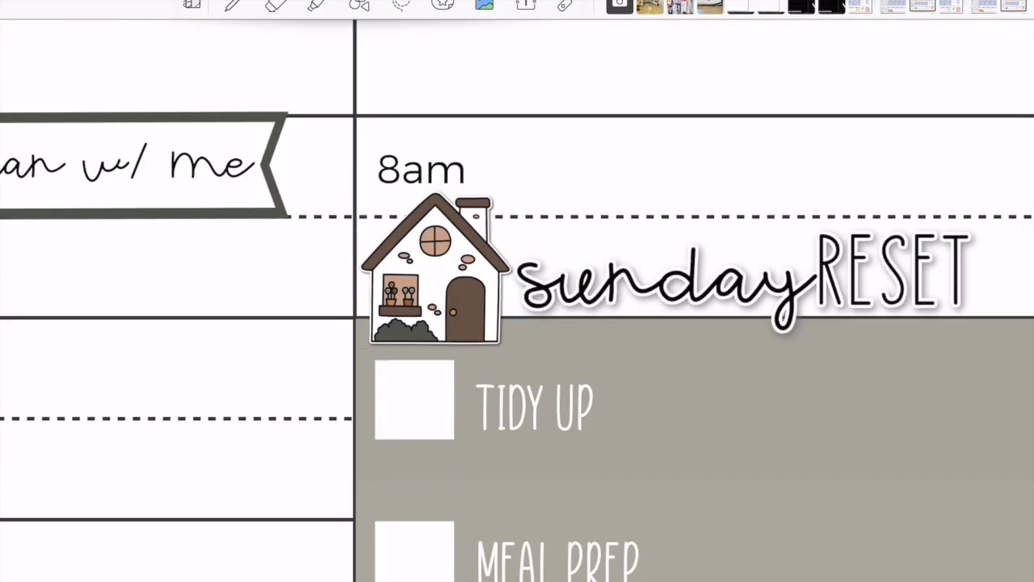
click(727, 283)
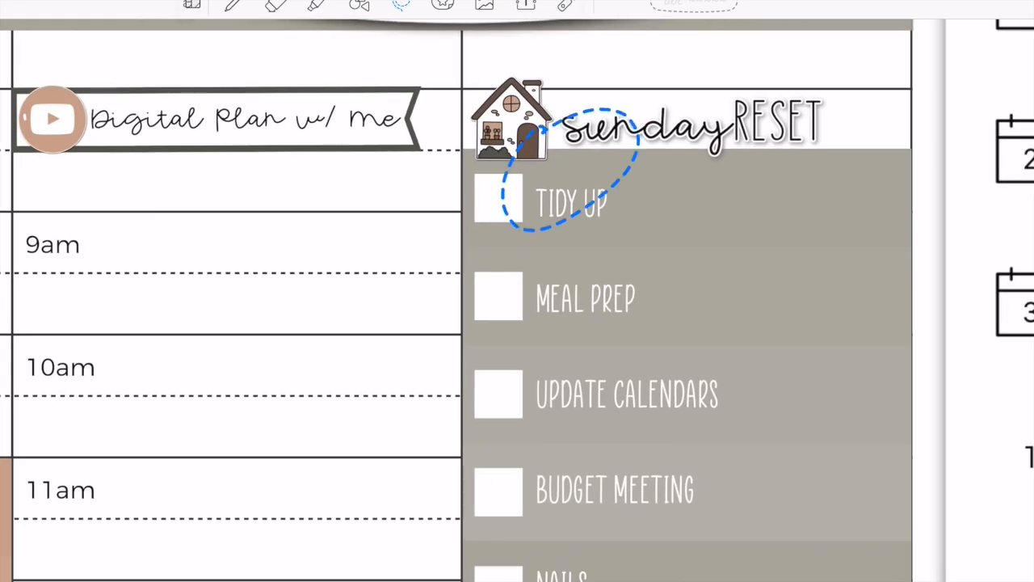
scroll(down, 3)
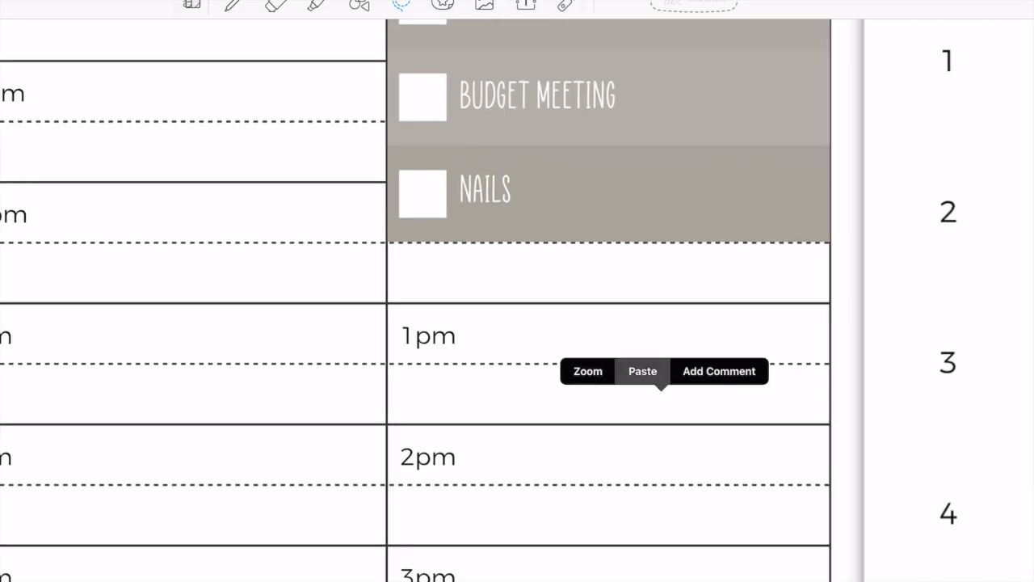
Paste the 'Church @ 1:00 pm' label at 1pm and a mushroom-print label at 4pm on Sunday.
click(643, 371)
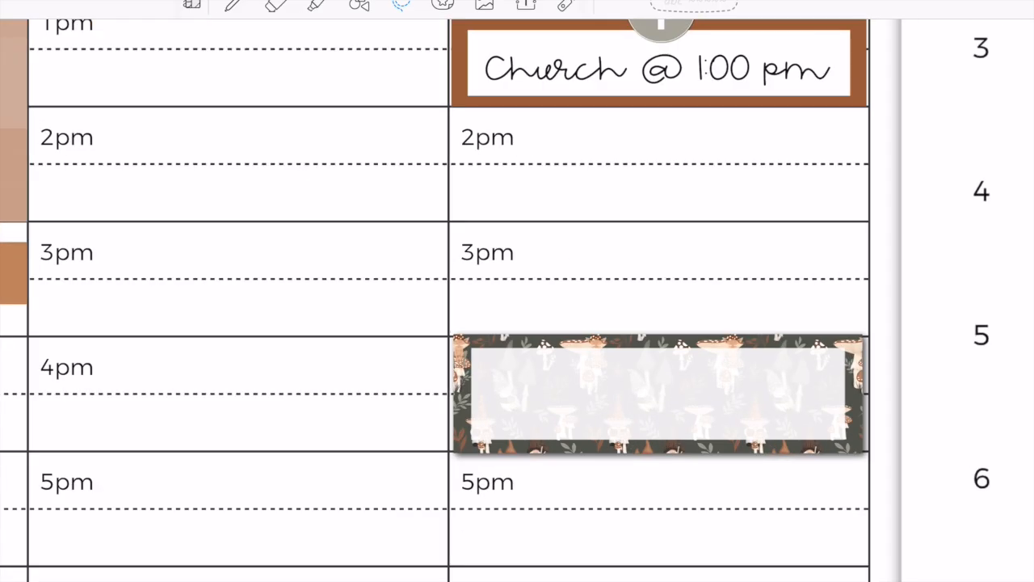
click(659, 395)
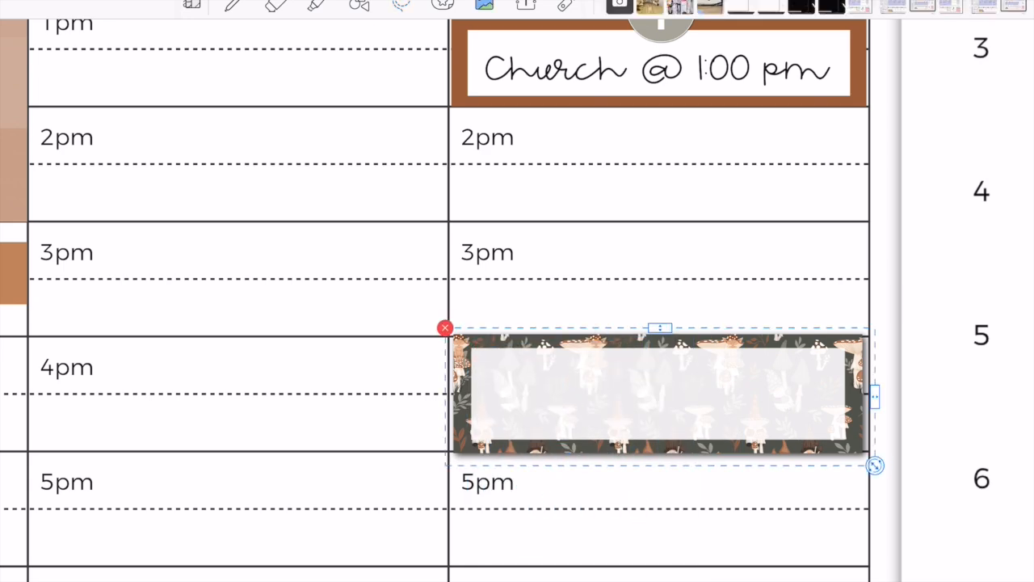